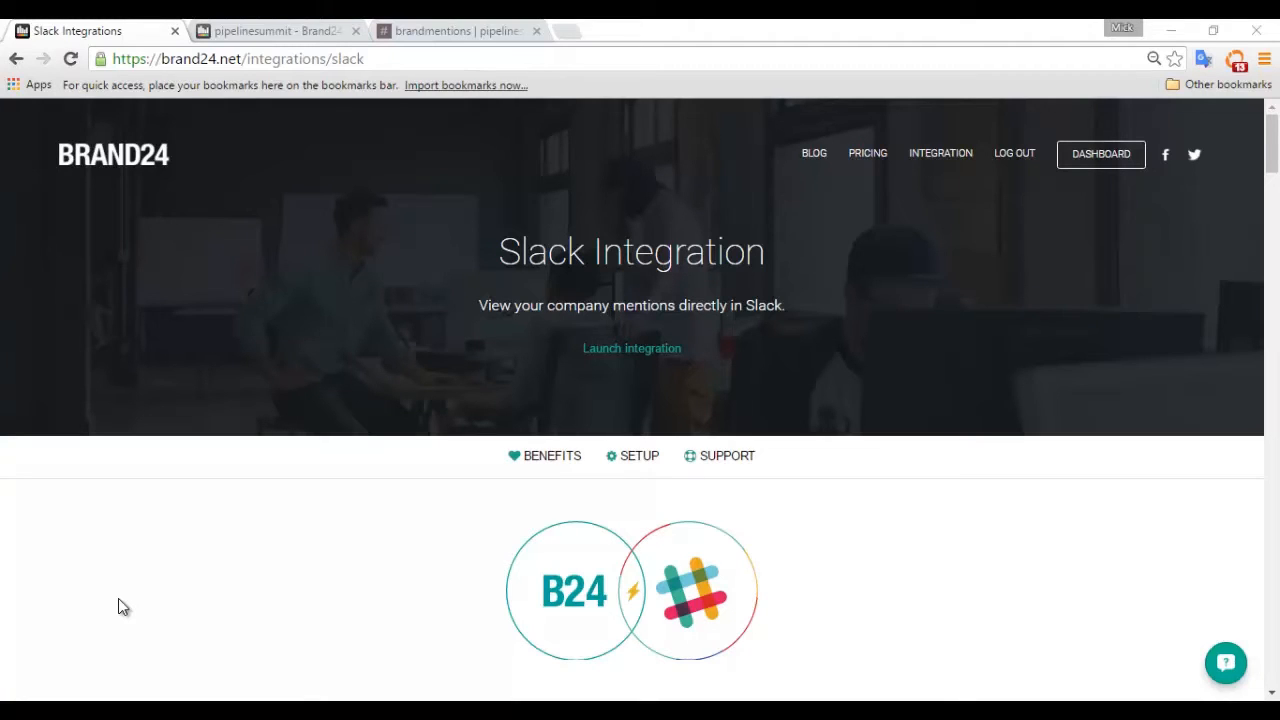
mouse_move(118, 568)
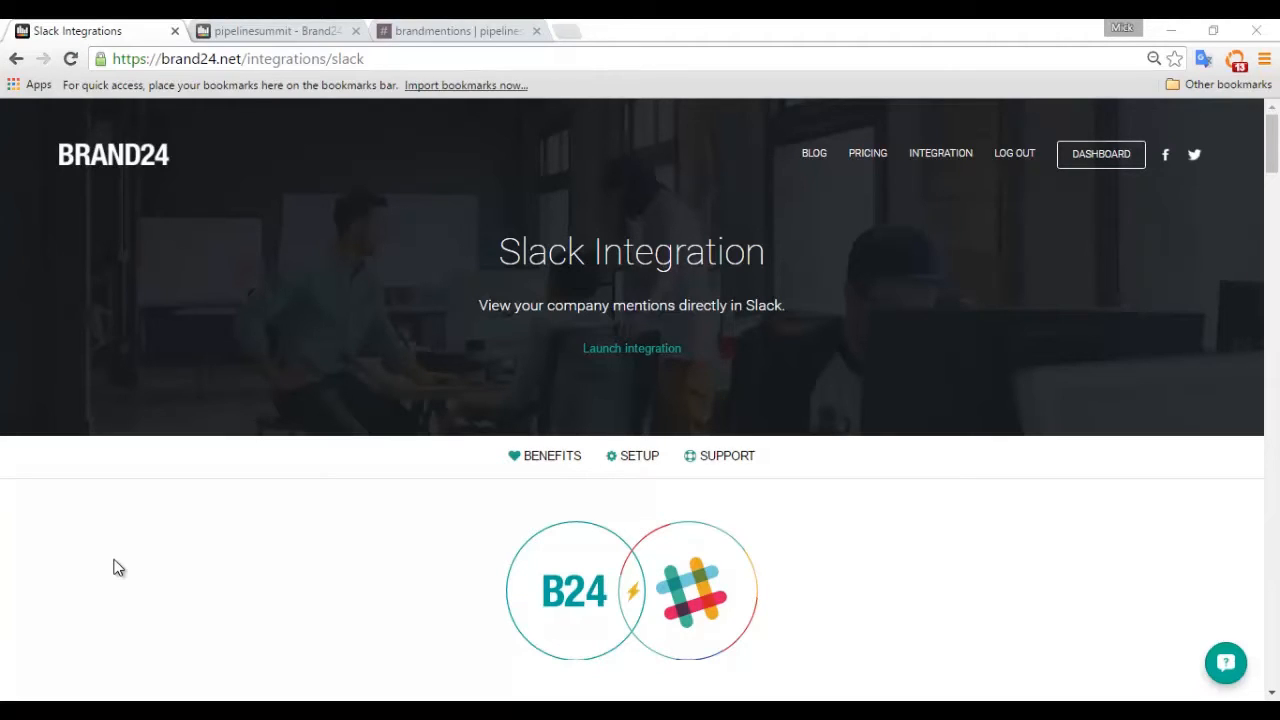
mouse_move(112, 564)
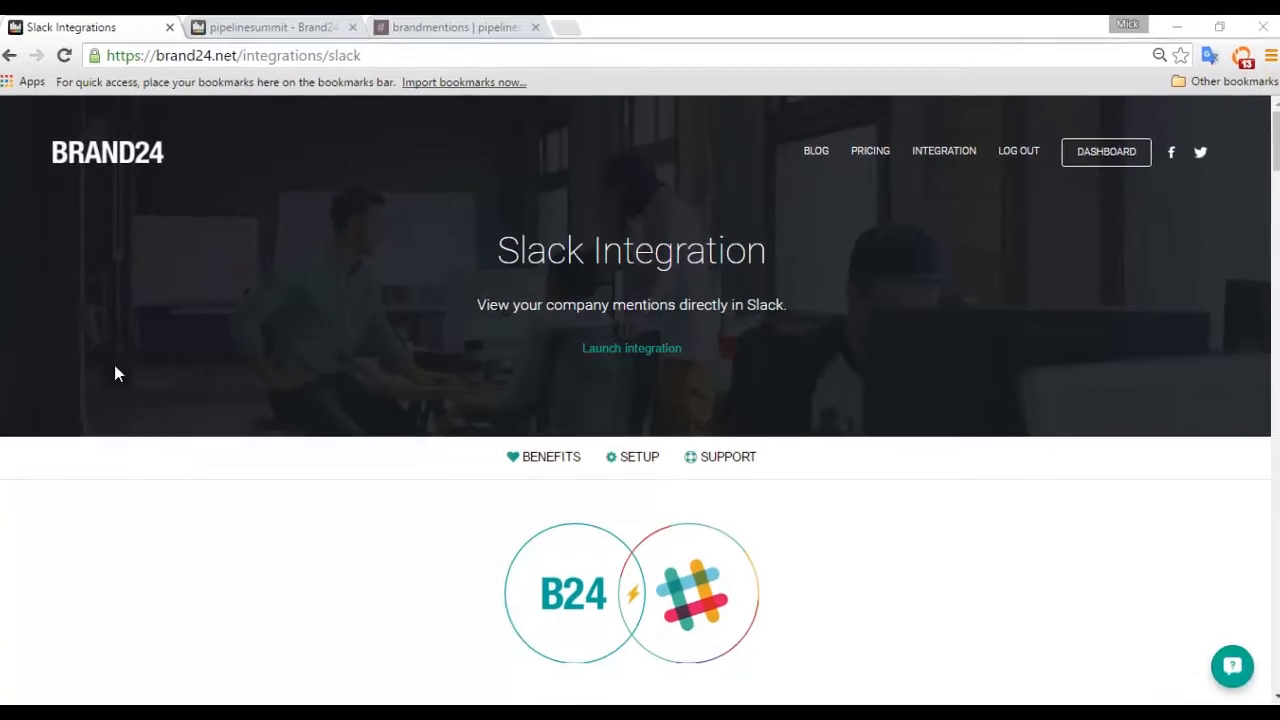
Switch to the pipelinesummit Brand24 browser tab showing the 30-day mentions dashboard
left_click(256, 28)
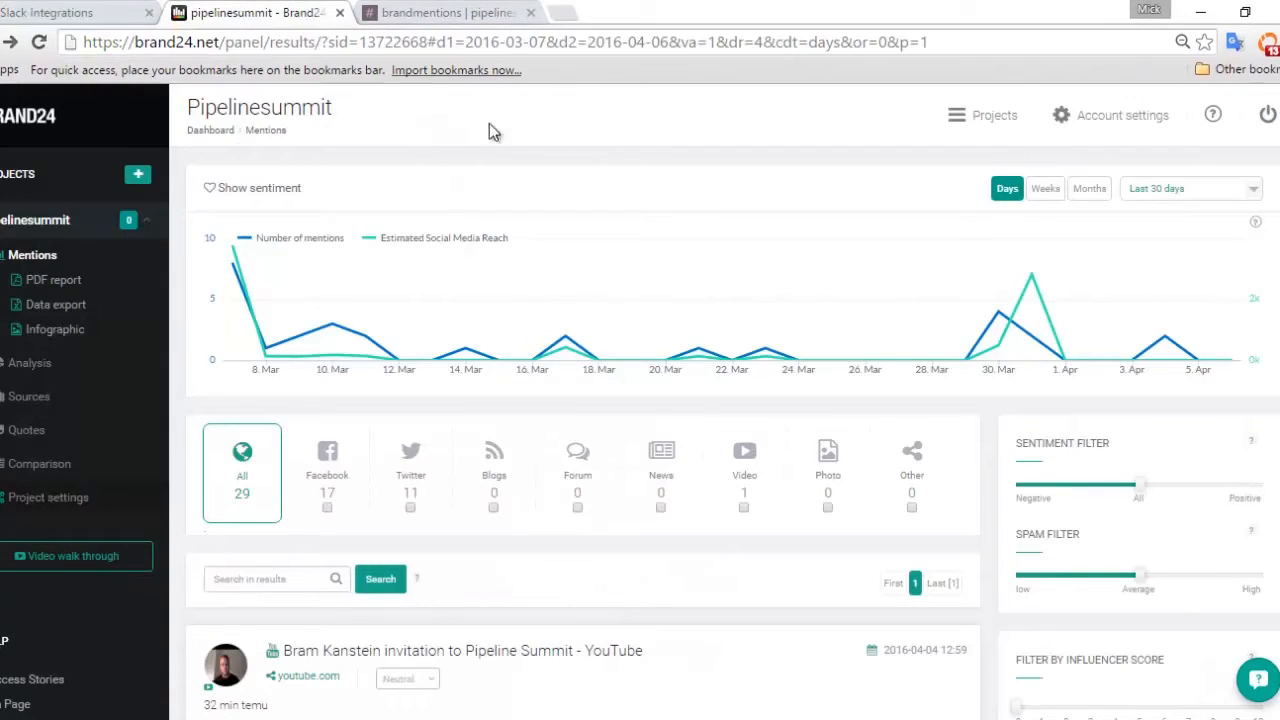
mouse_move(604, 164)
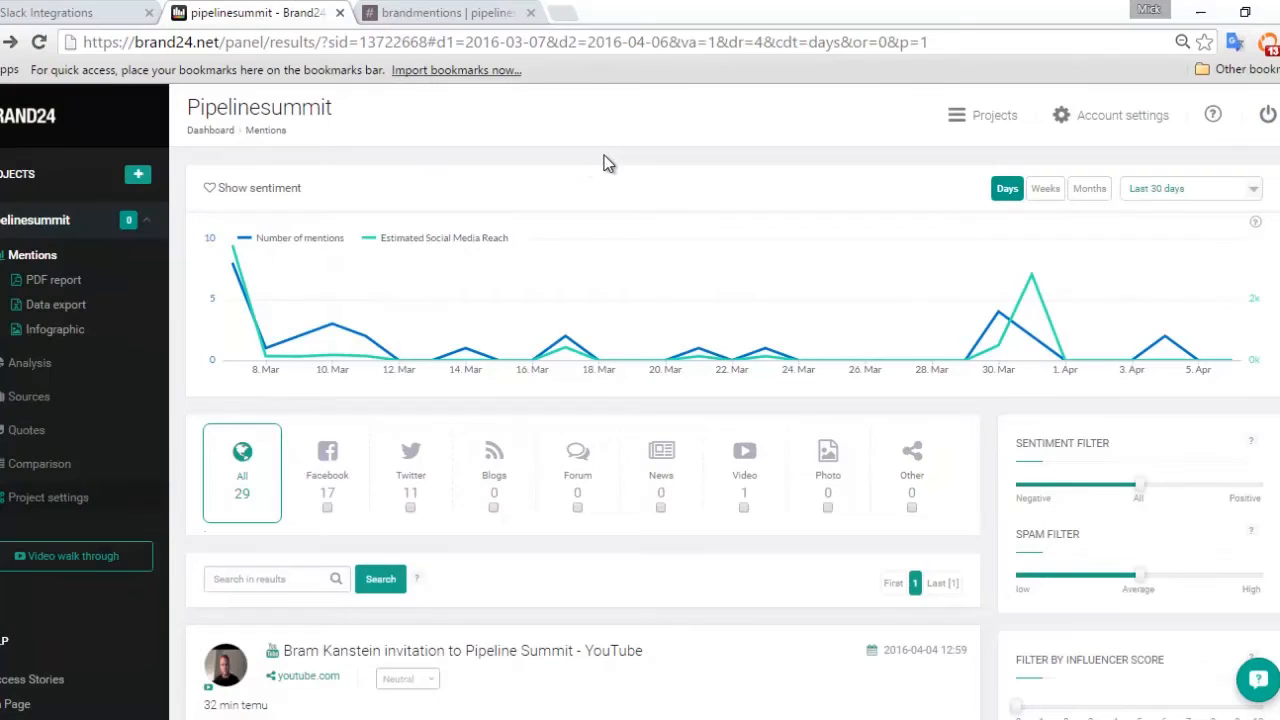
mouse_move(620, 170)
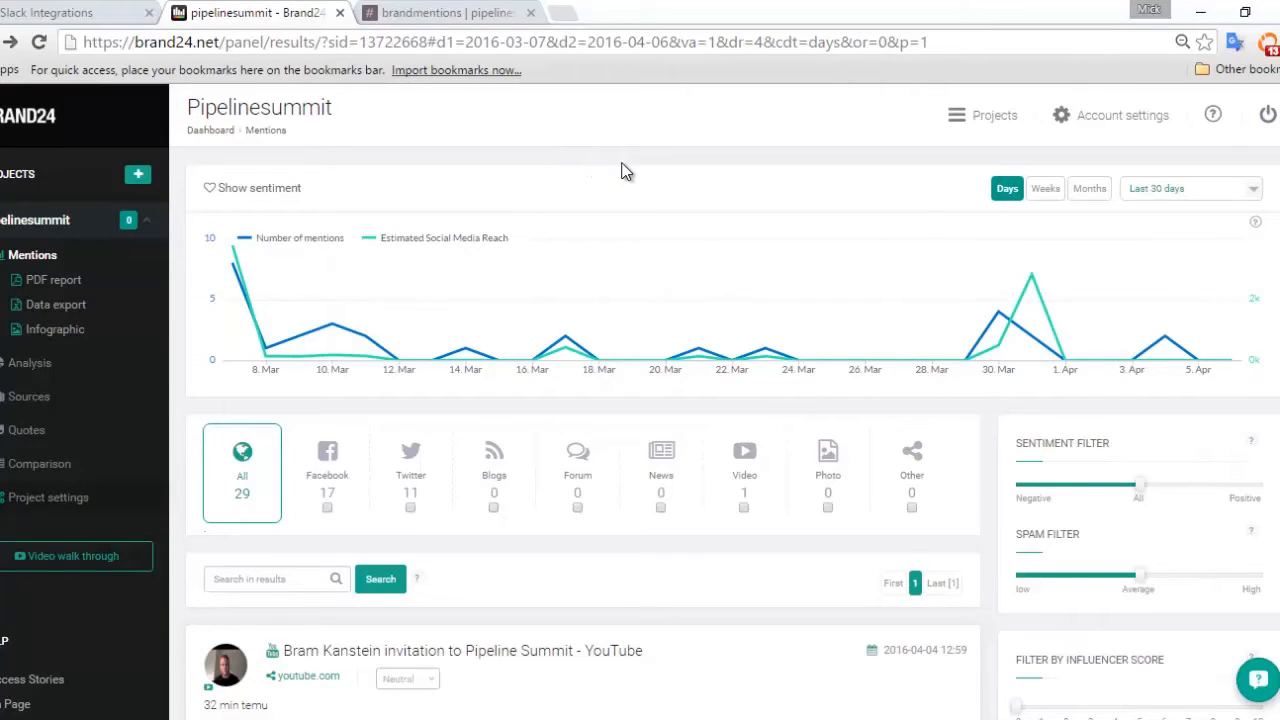
mouse_move(636, 160)
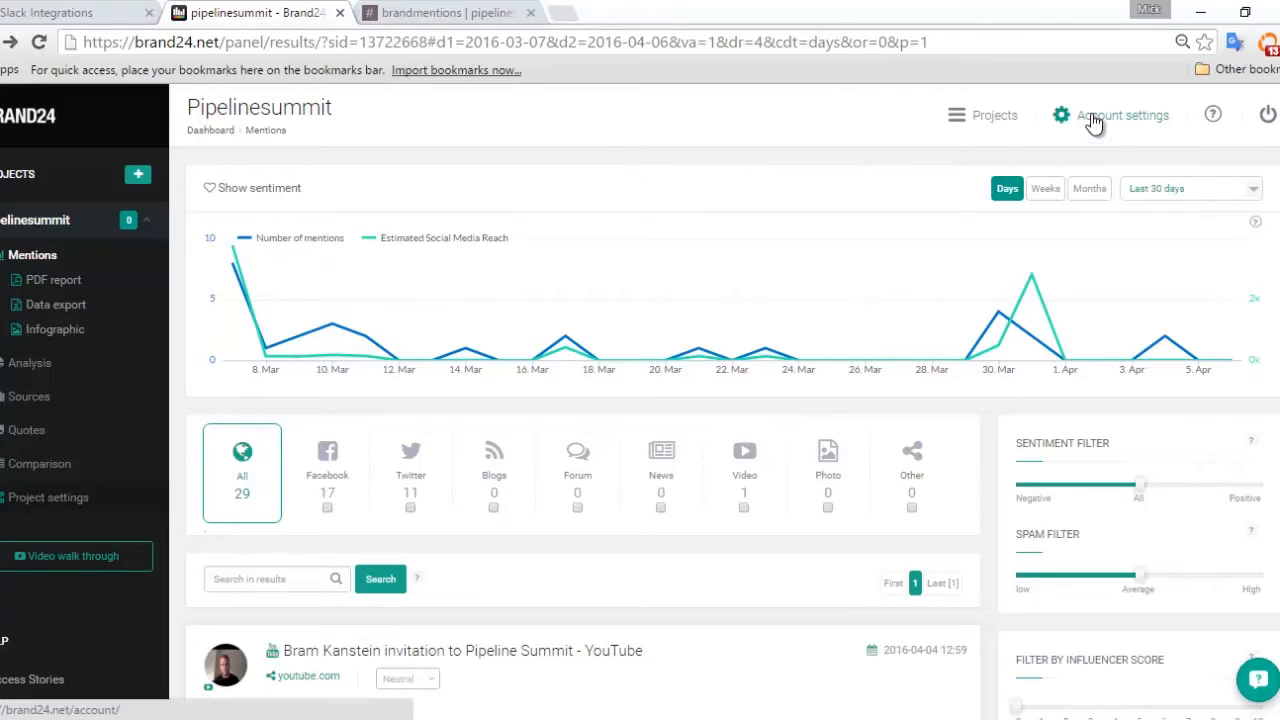
Go to Account settings and reach the Integrations tile for Slack
left_click(1122, 114)
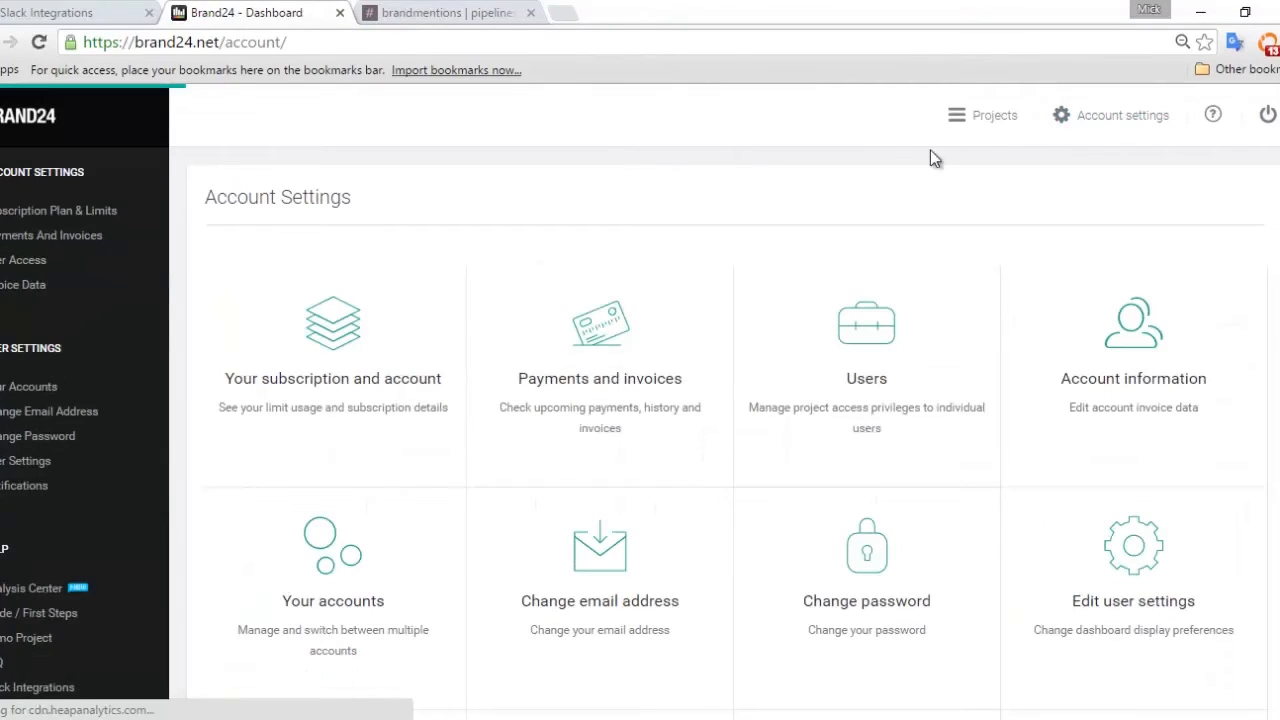
scroll("down", 3)
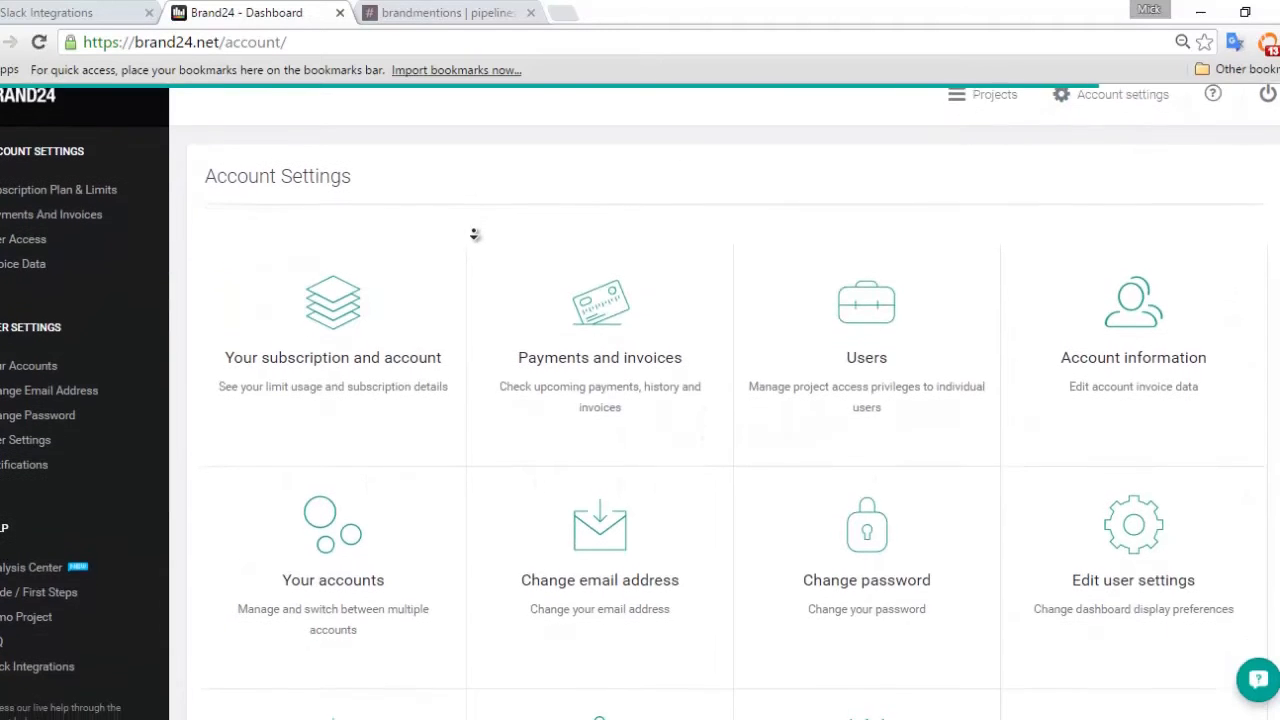
scroll("down", 3)
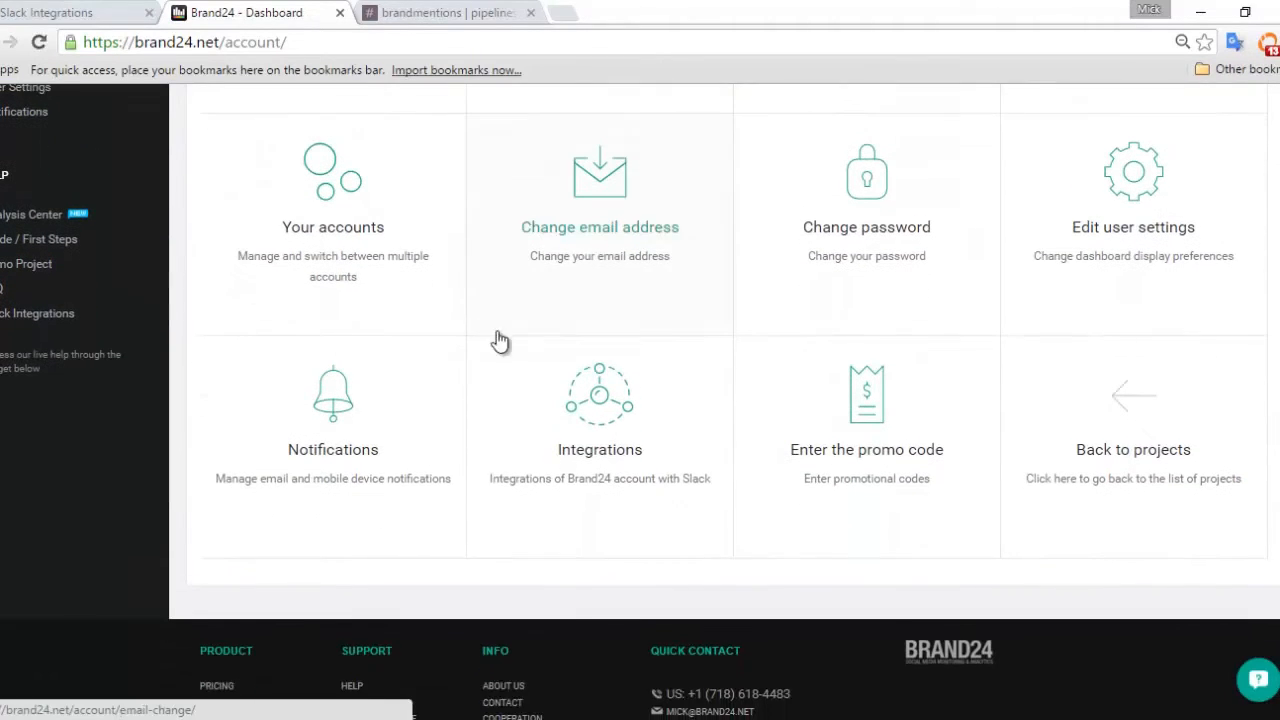
left_click(600, 392)
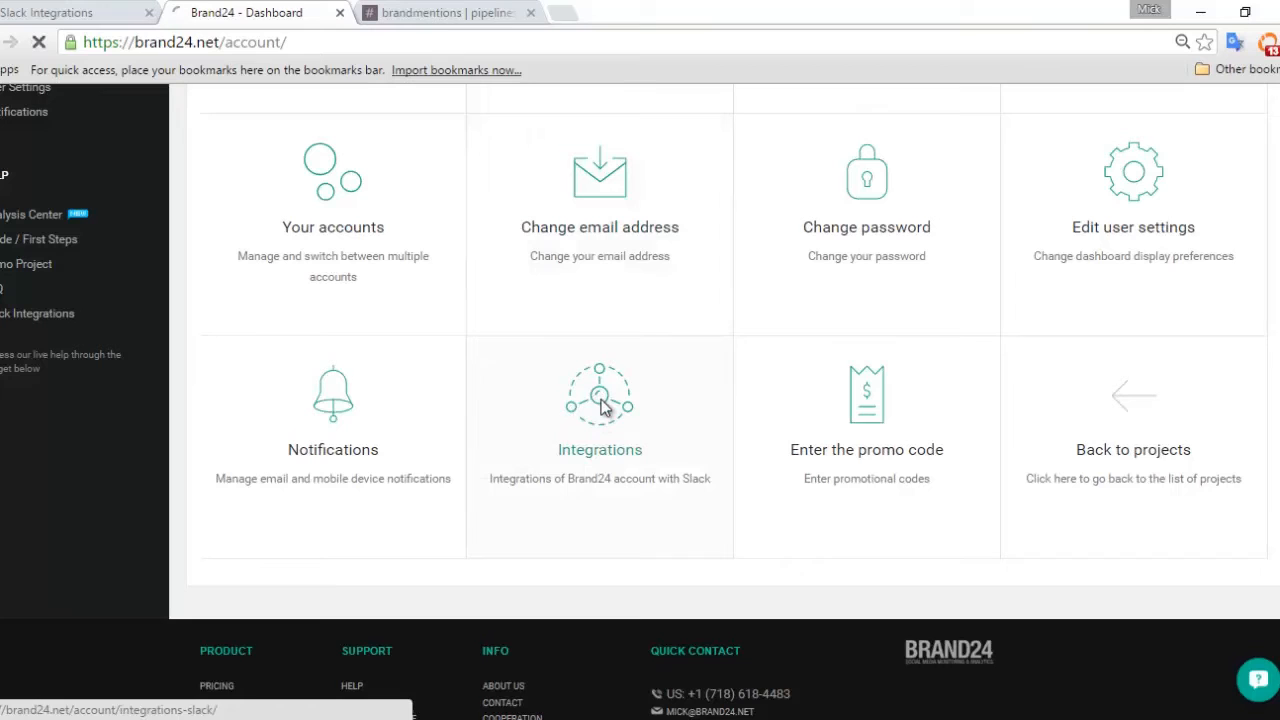
Add a Slack integration for pipelinesummit with 'No filter - all mentions' and submit it
left_click(600, 410)
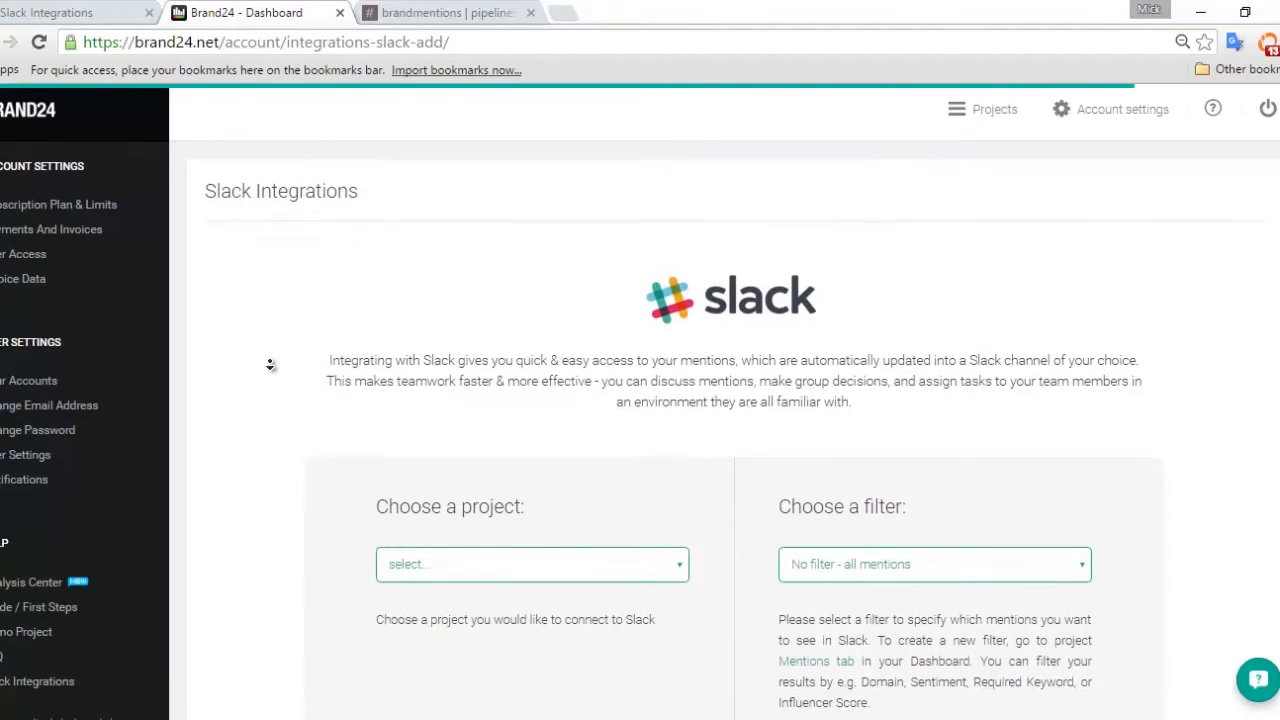
scroll("down", 3)
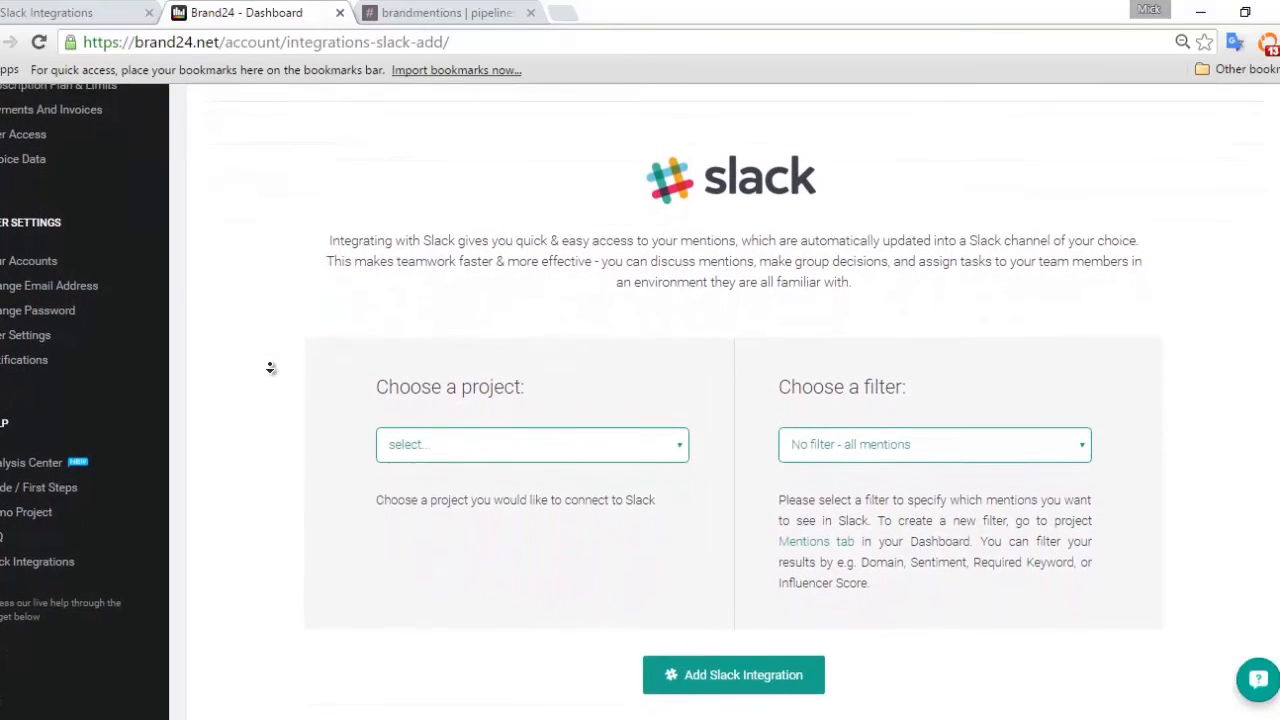
left_click(532, 444)
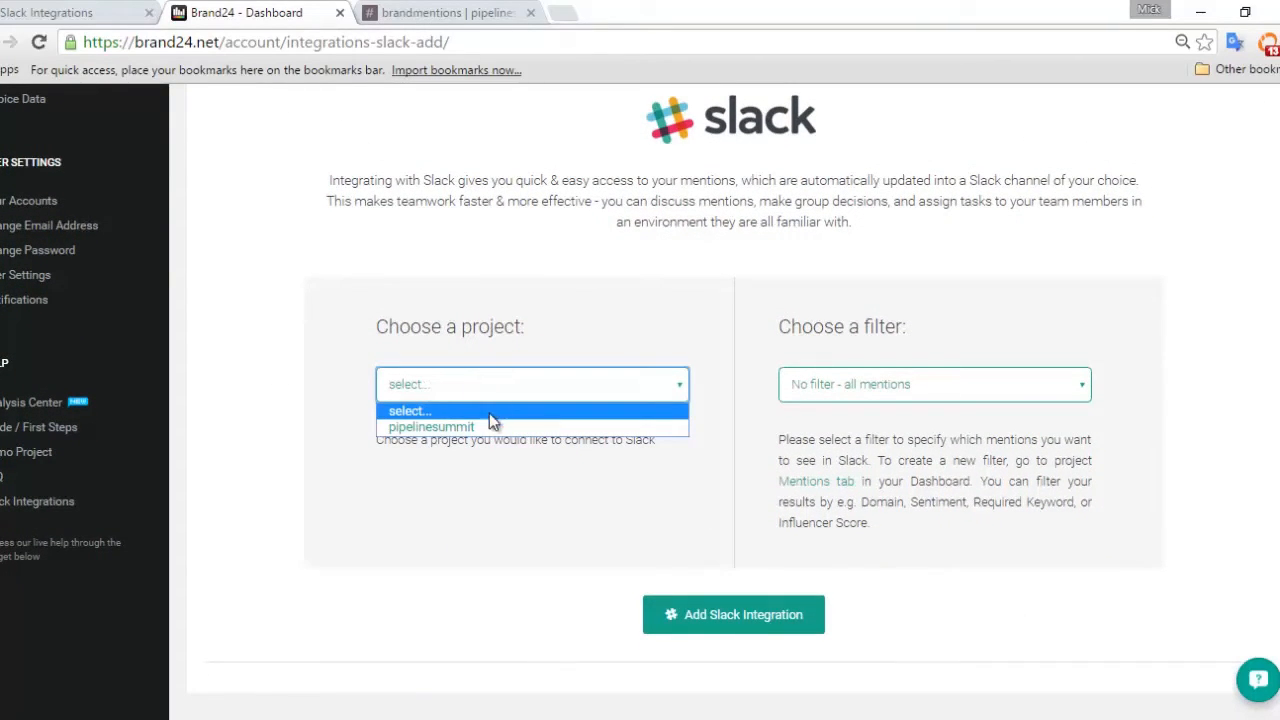
mouse_move(490, 428)
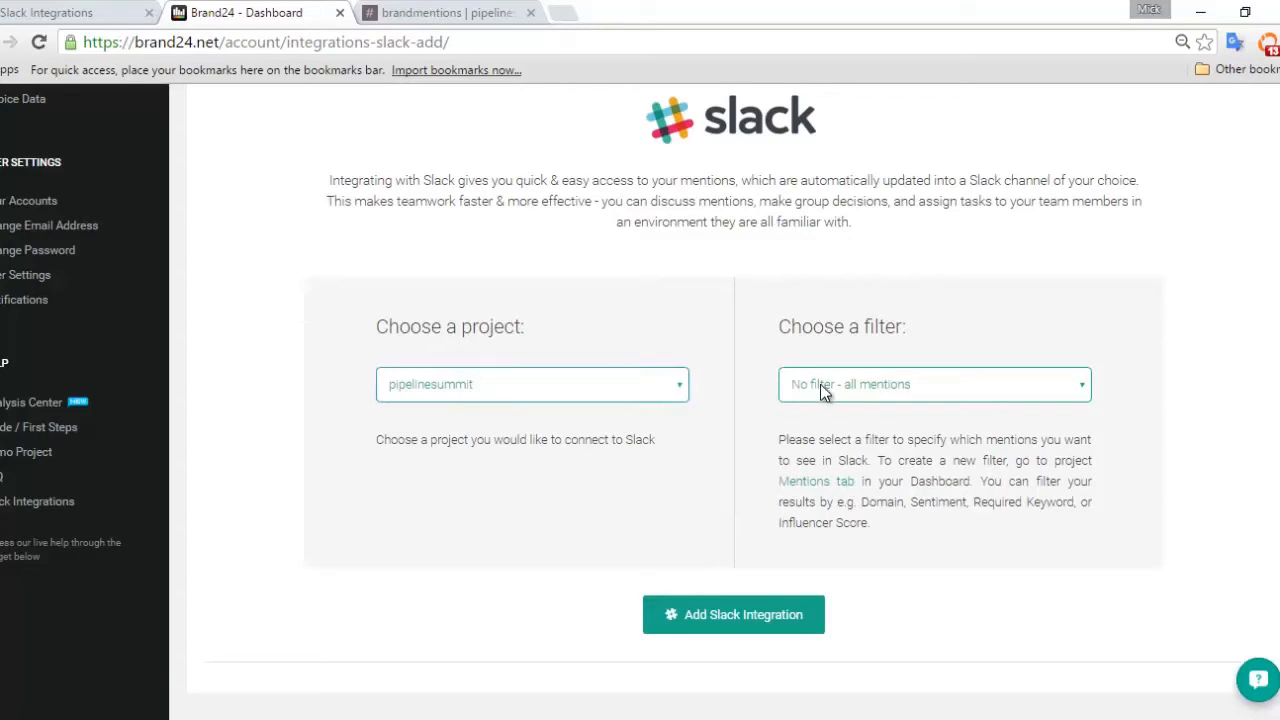
left_click(934, 384)
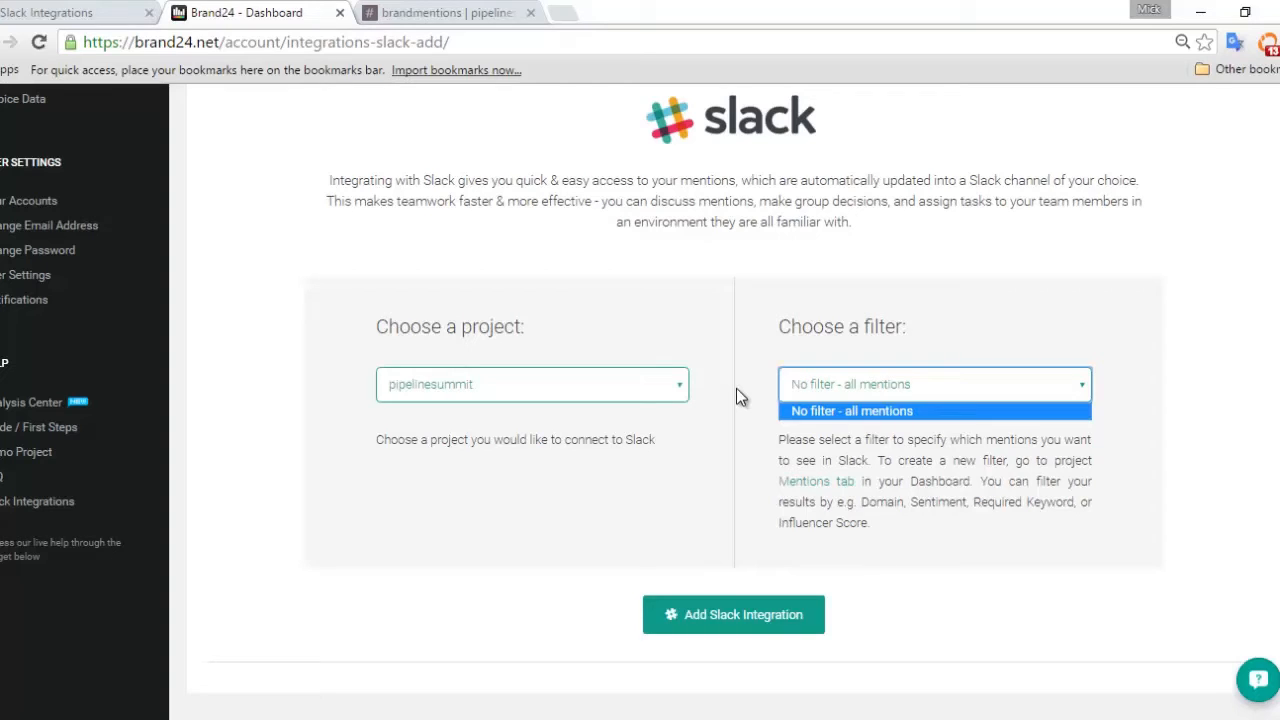
left_click(852, 410)
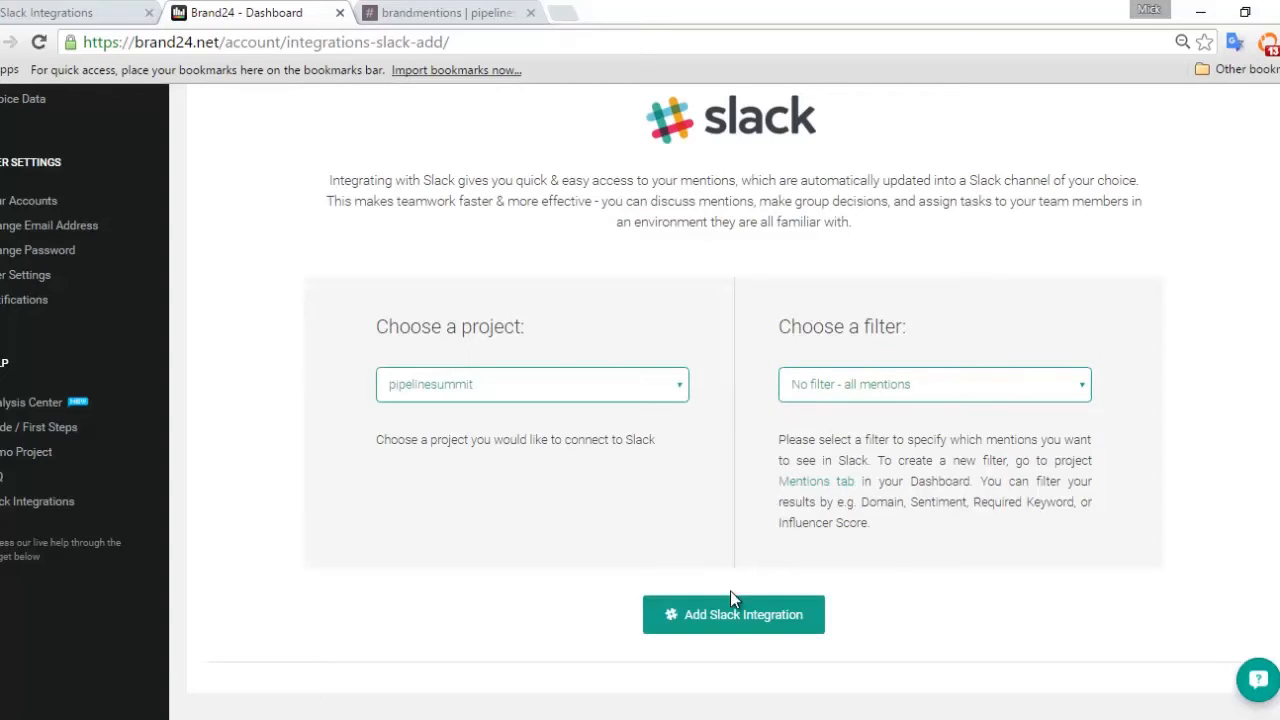
left_click(732, 614)
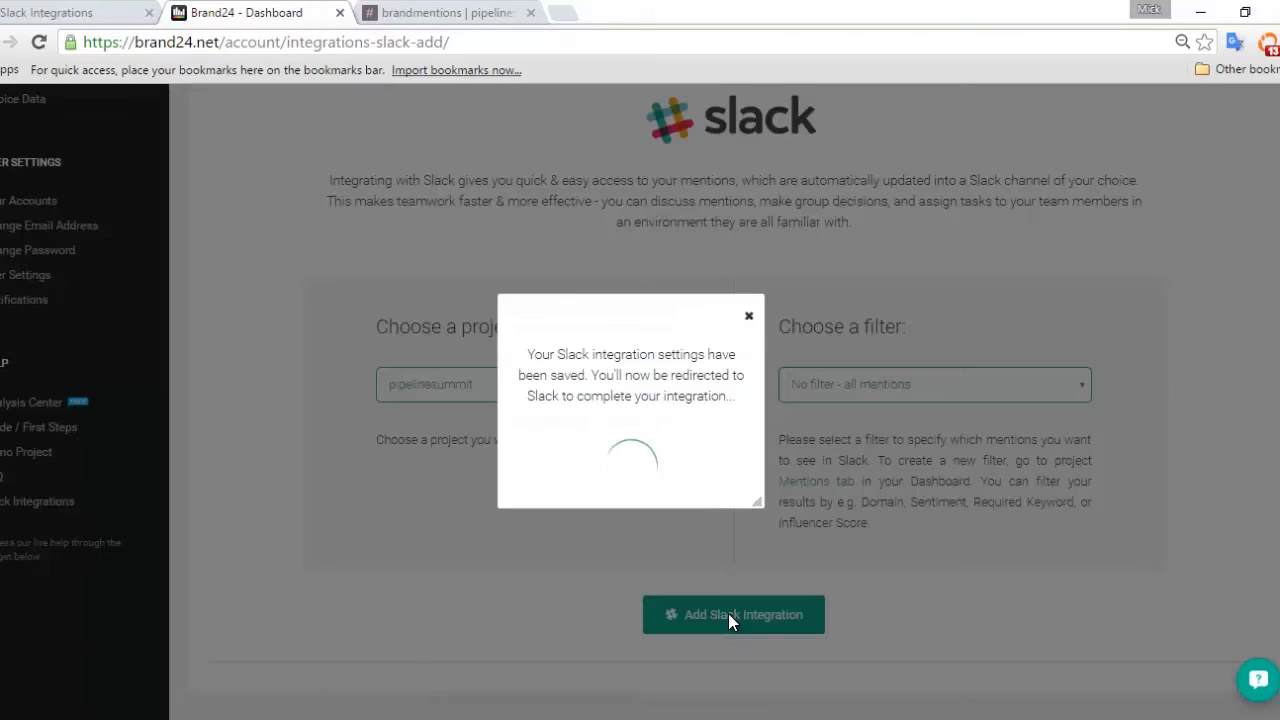
Select pipelinesummit as the Slack team Brand24 will access
left_click(732, 614)
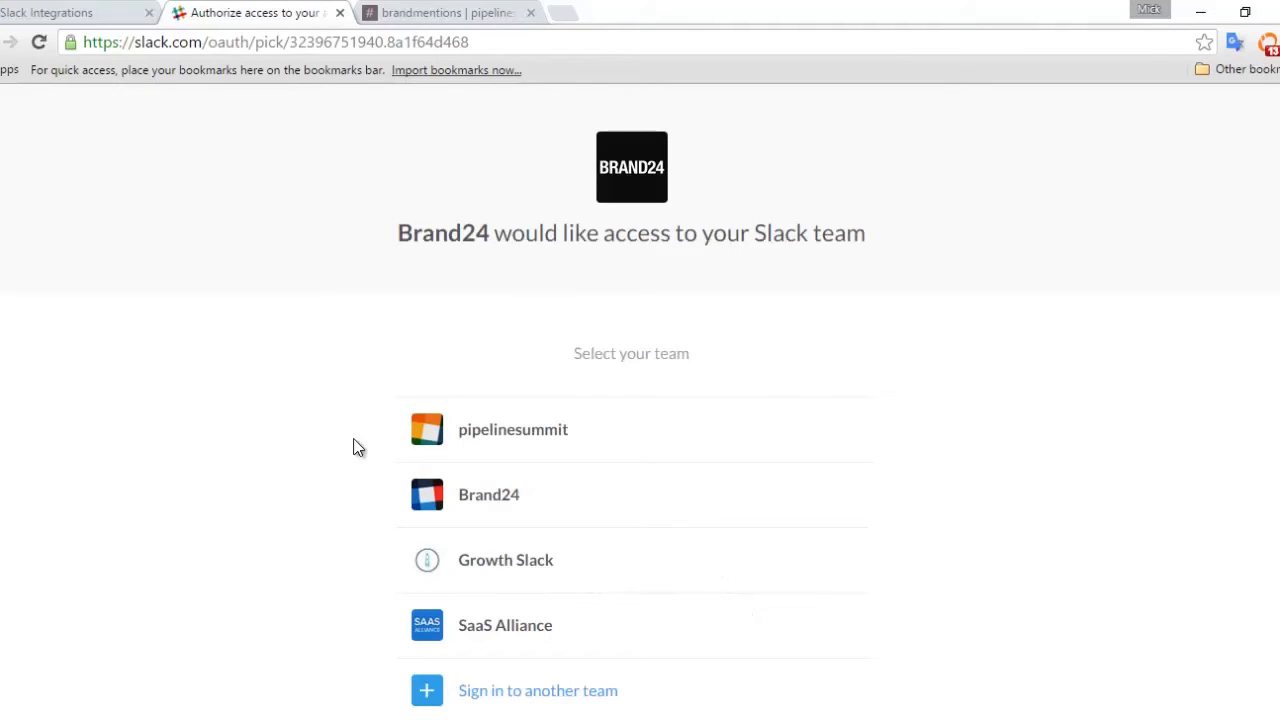
mouse_move(588, 438)
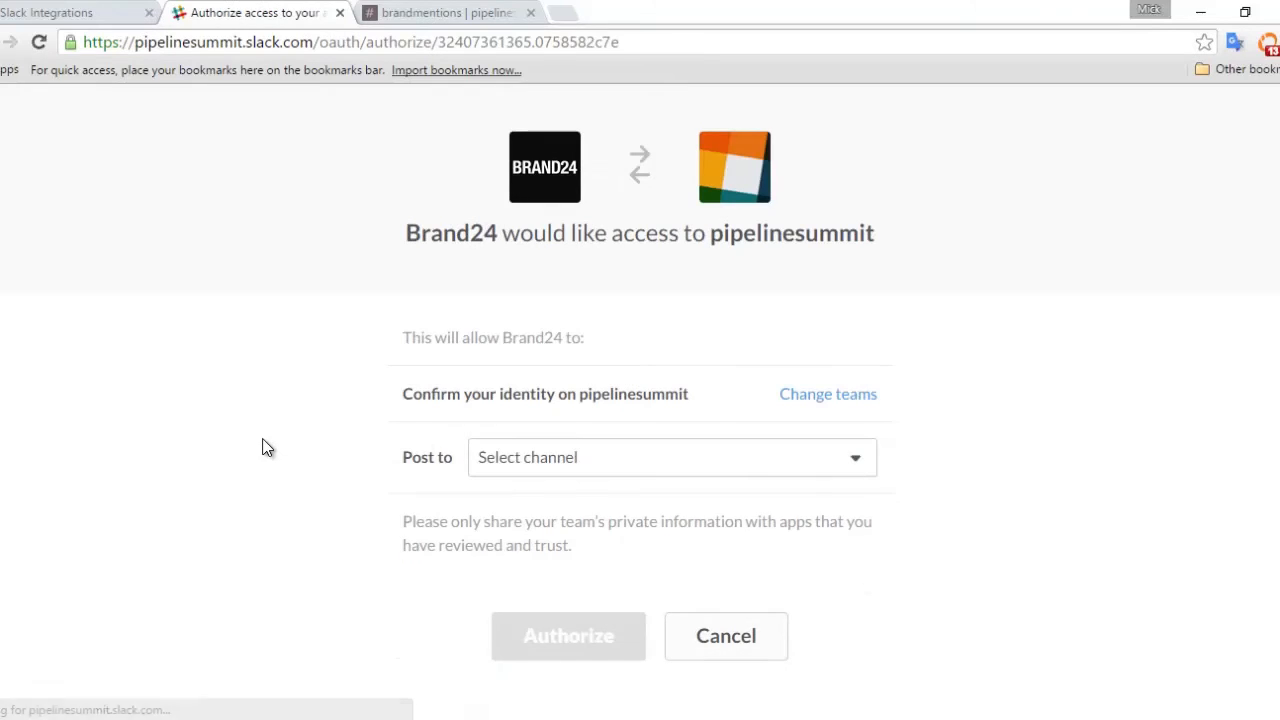
mouse_move(298, 414)
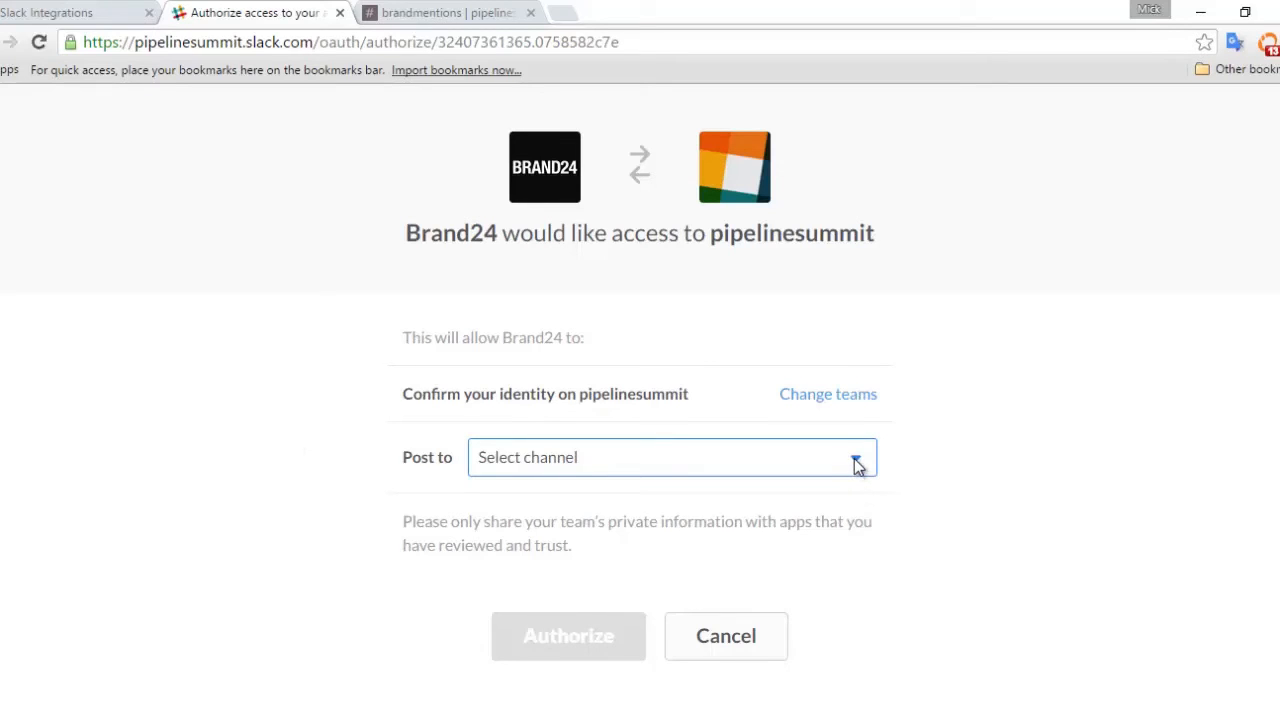
Choose the private channel brandmentions under Post to and authorize Brand24
left_click(856, 456)
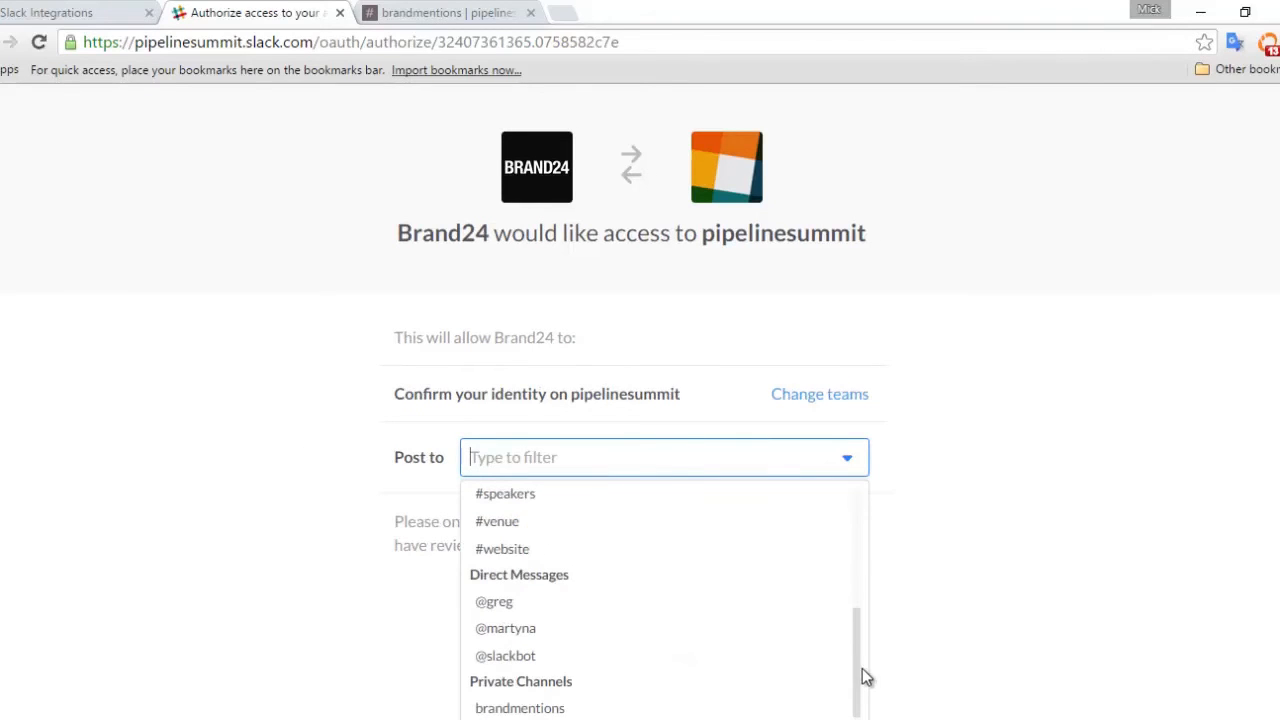
left_click(520, 708)
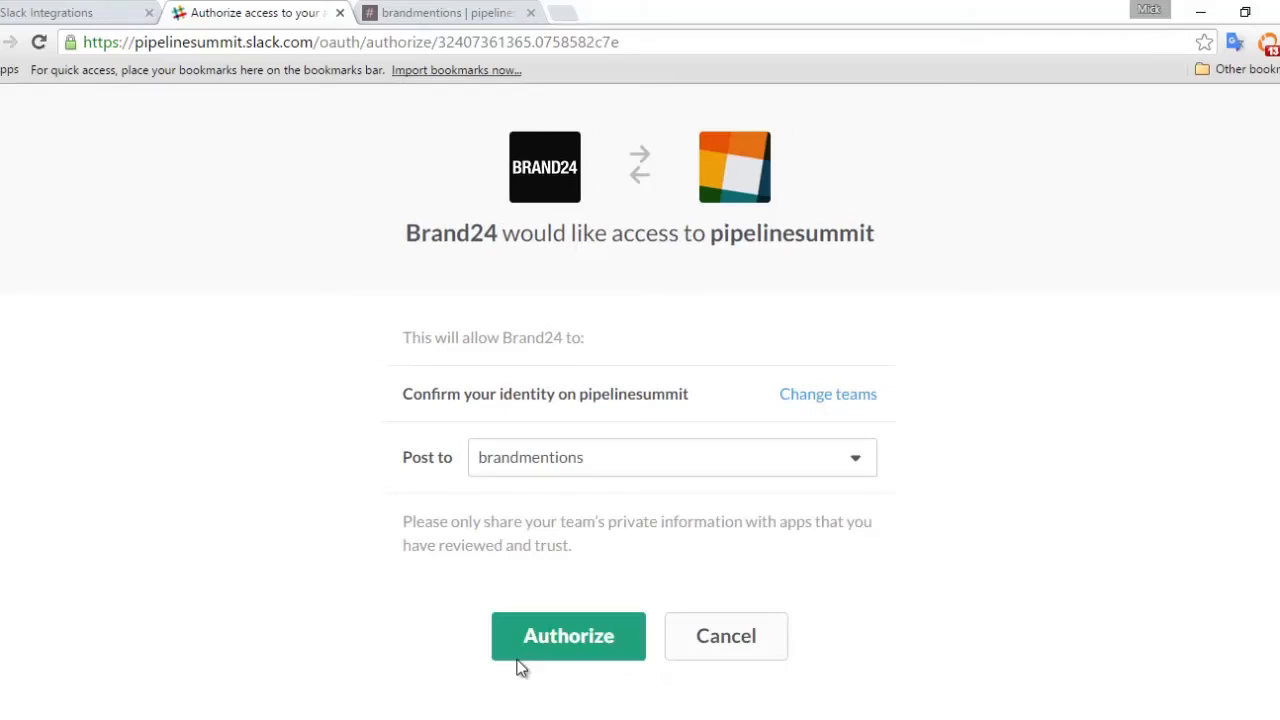
mouse_move(420, 464)
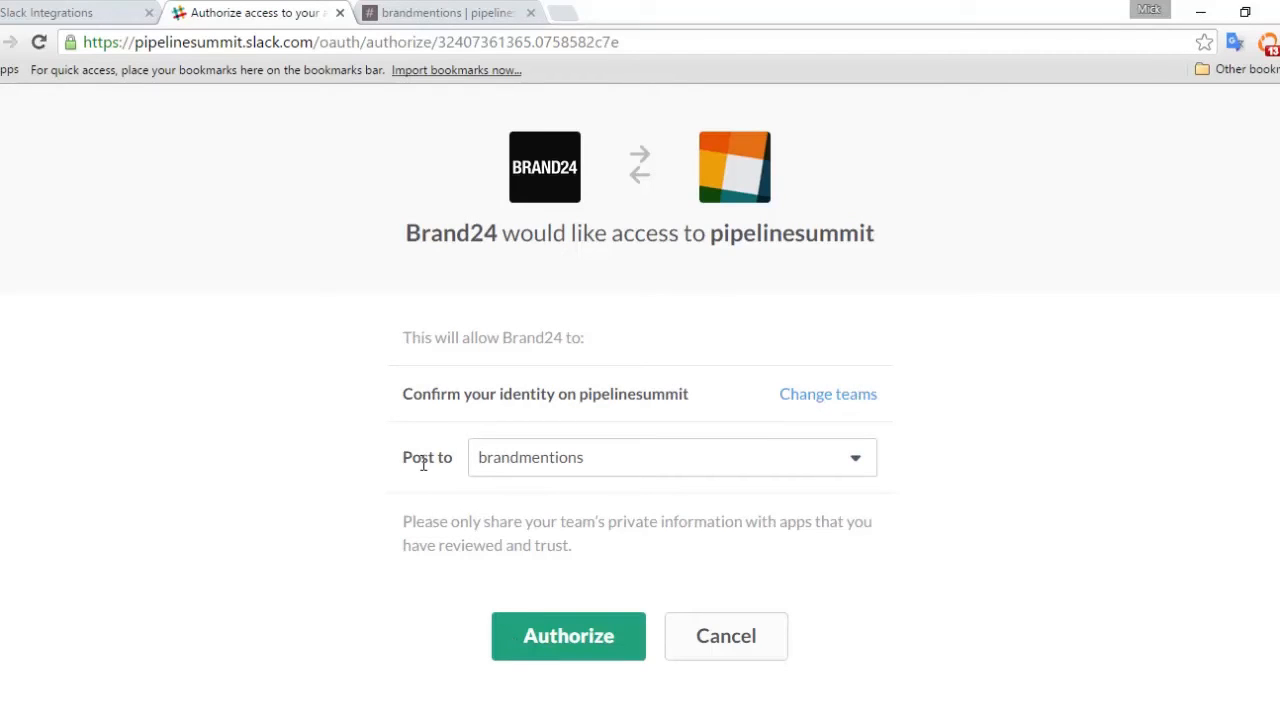
mouse_move(336, 456)
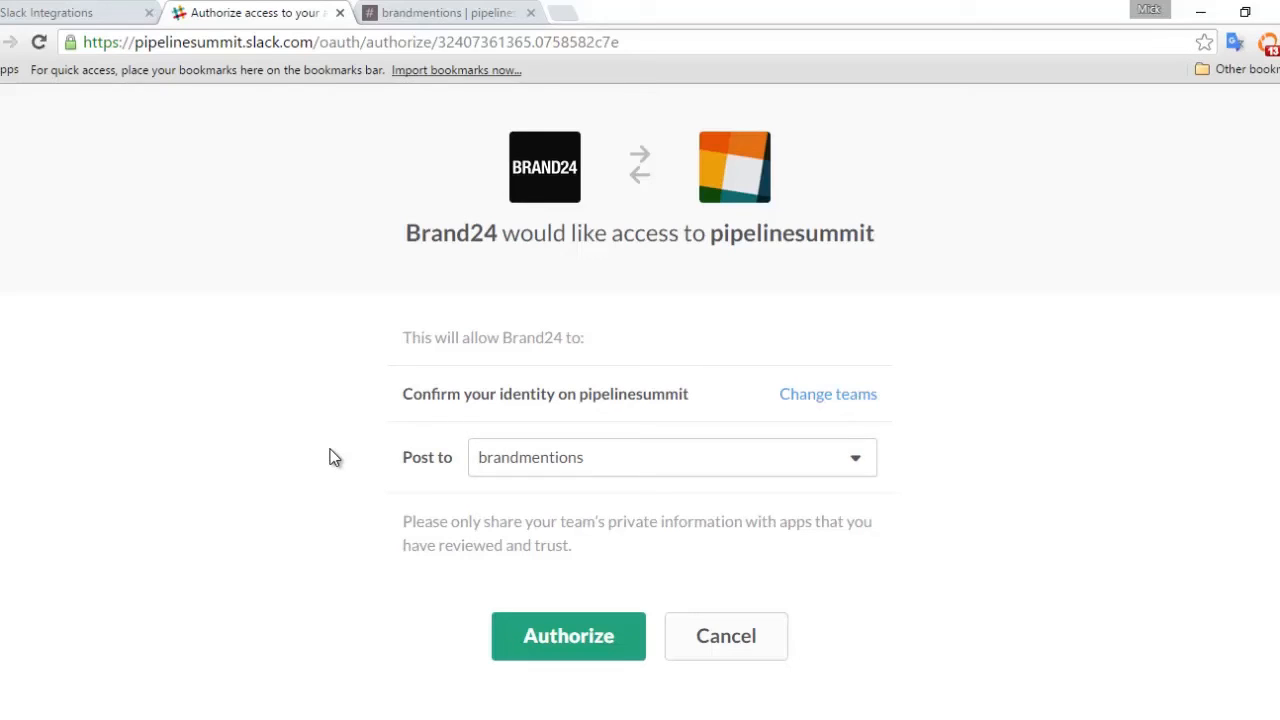
mouse_move(446, 700)
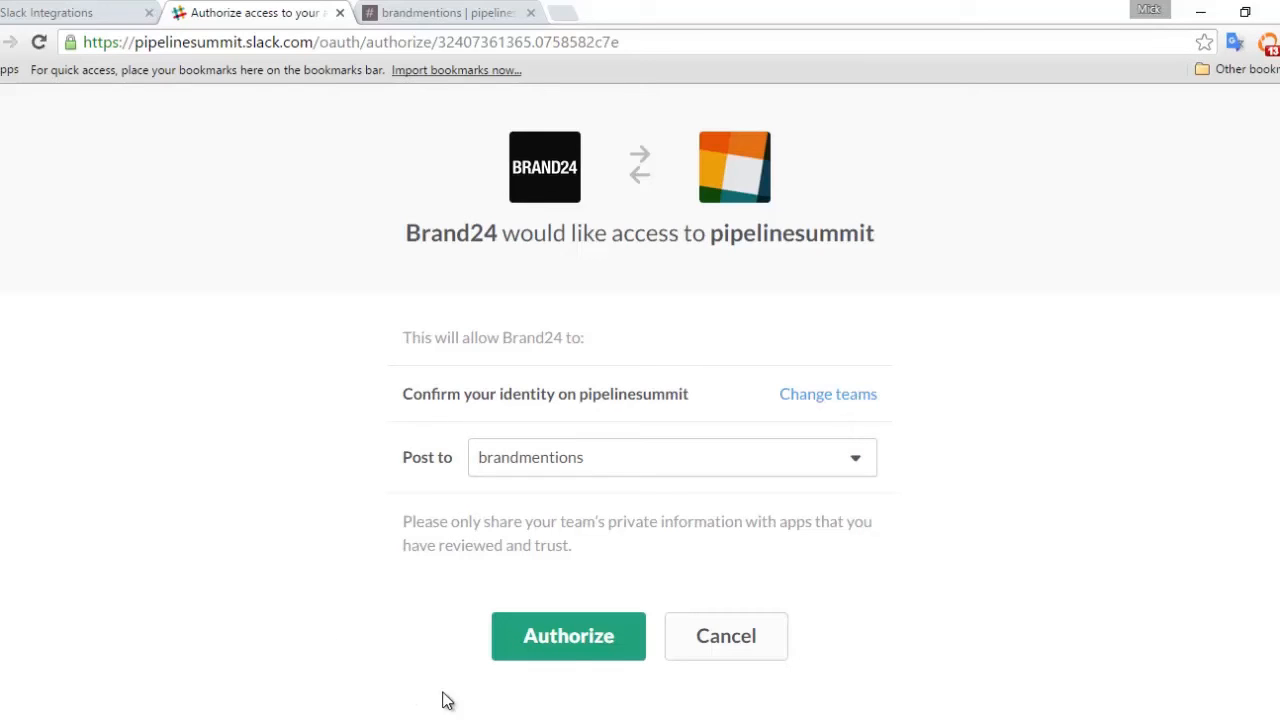
left_click(568, 636)
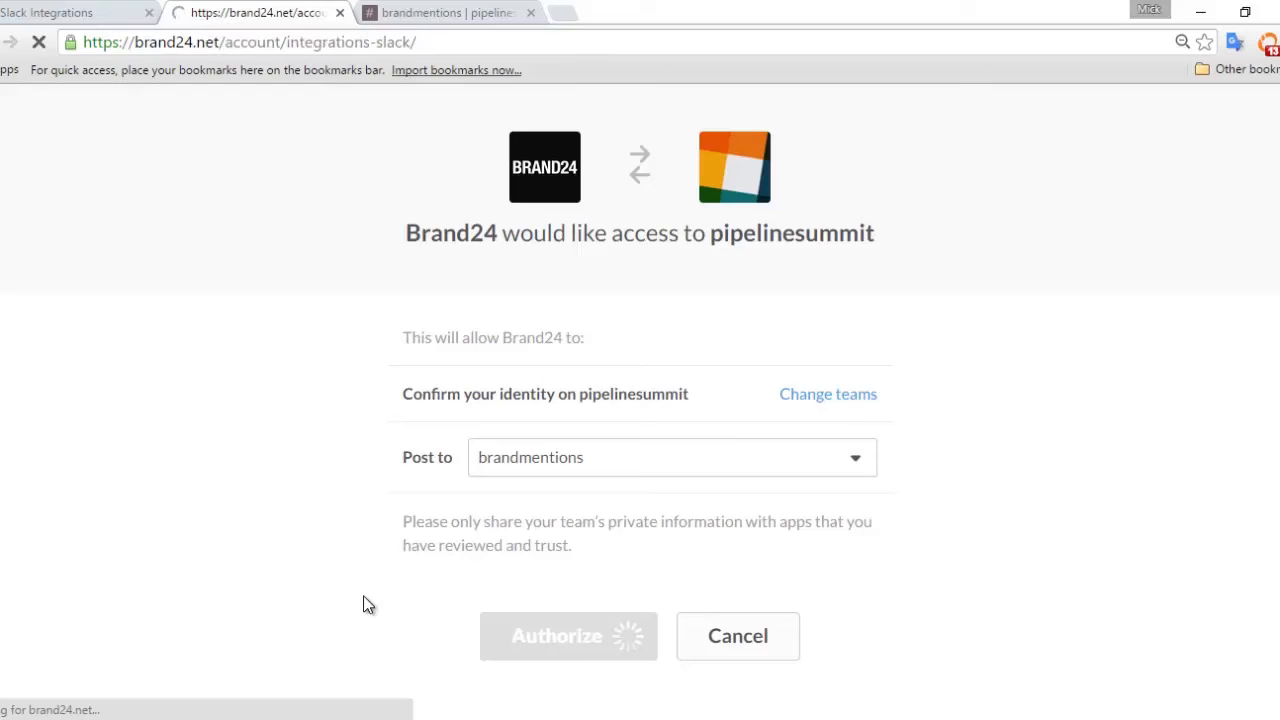
Return to Brand24's Slack Integrations page showing the Pipelinesummit → brandmentions row and success message
left_click(556, 636)
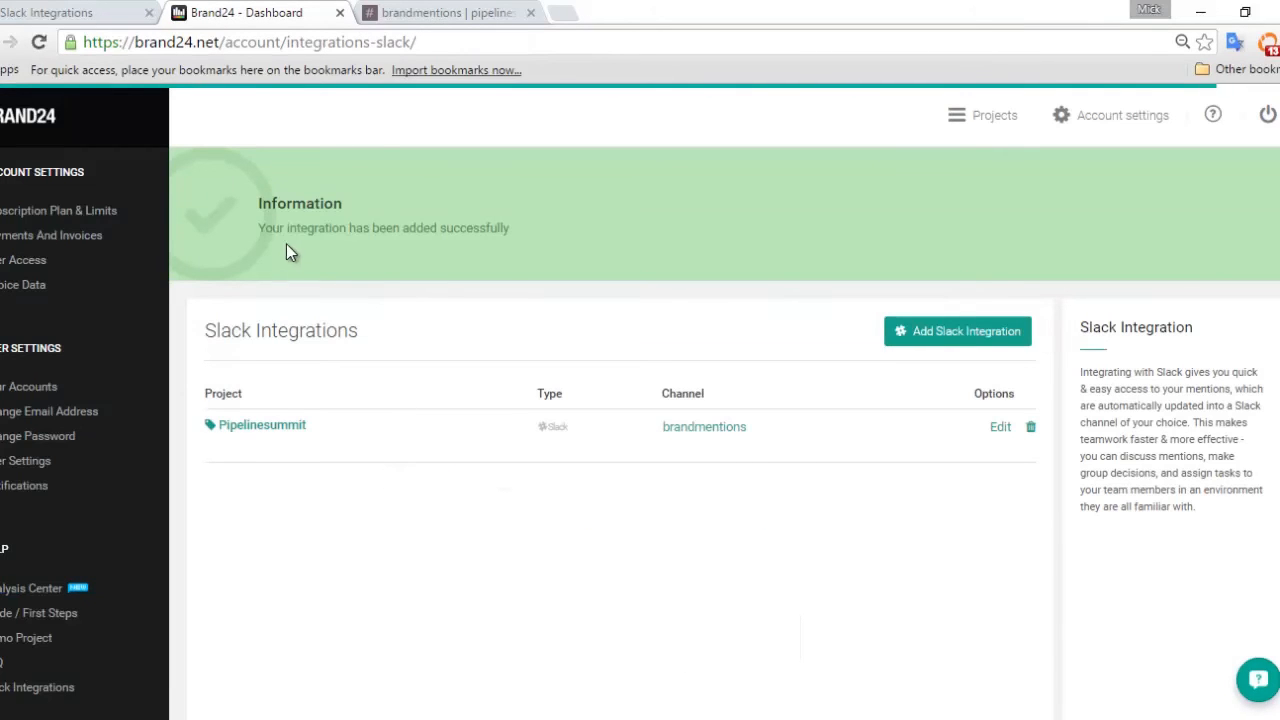
mouse_move(264, 232)
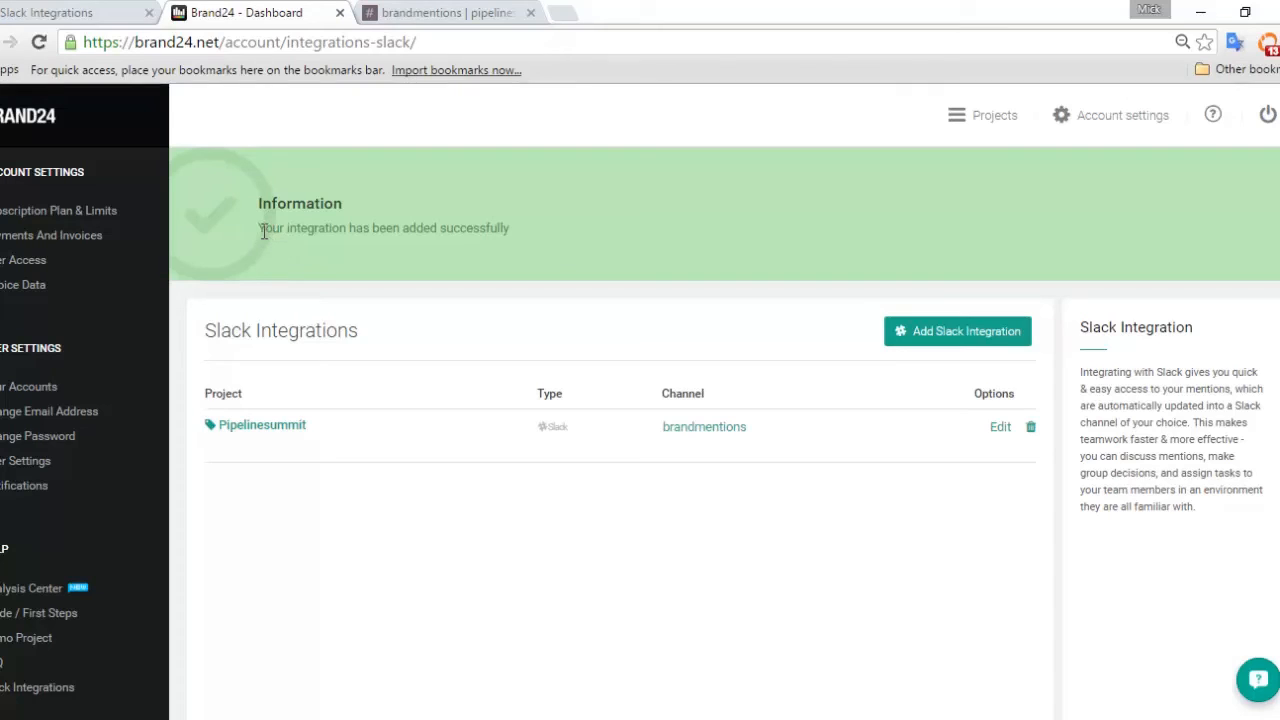
mouse_move(512, 244)
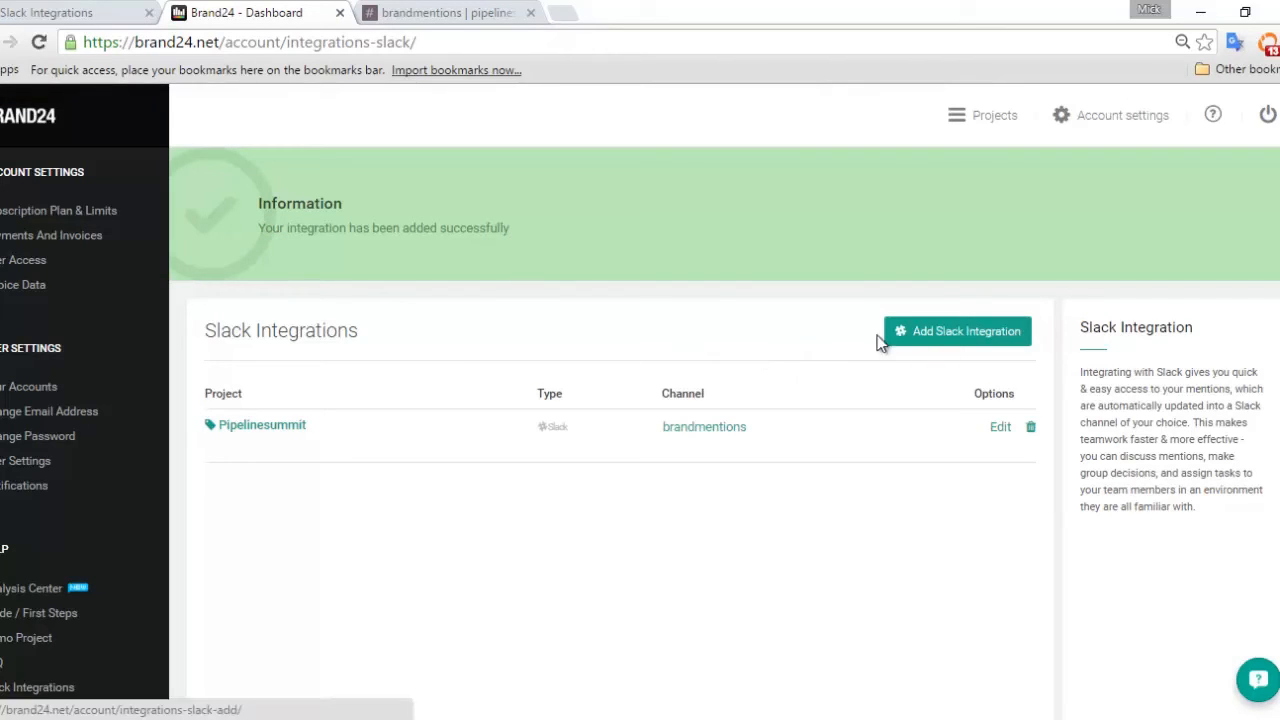
mouse_move(500, 330)
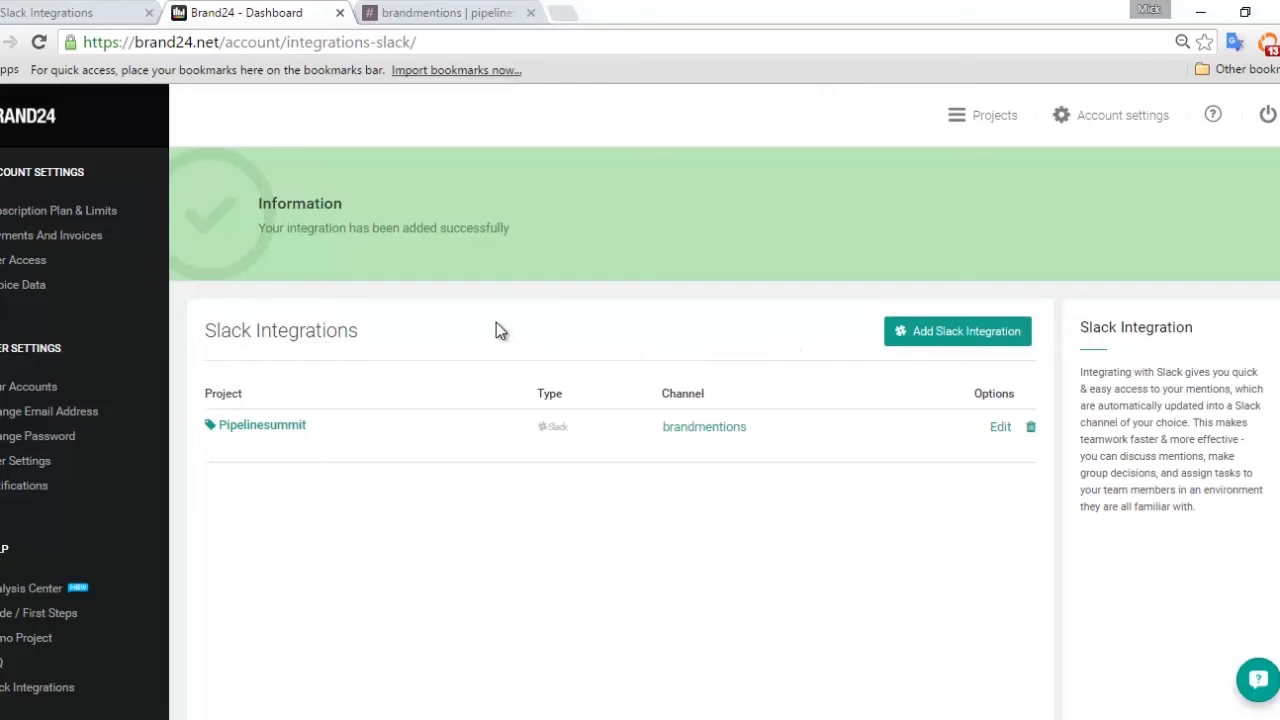
left_click(1120, 114)
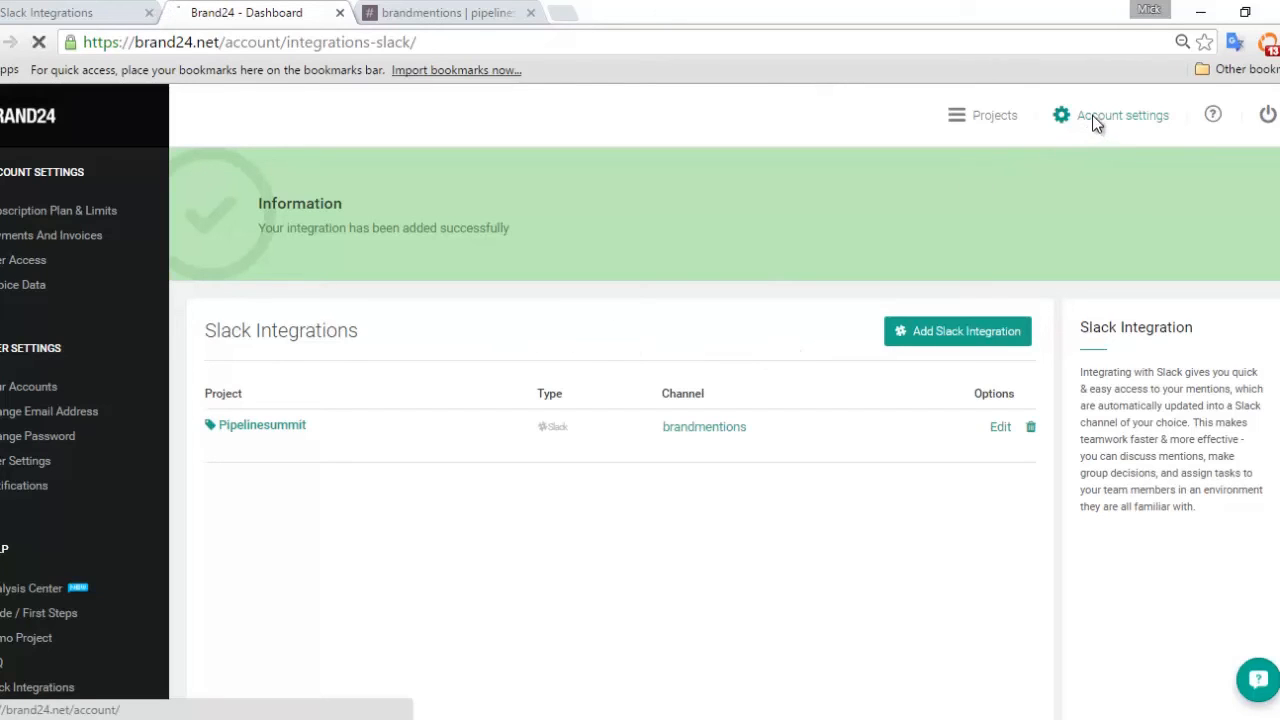
left_click(1120, 114)
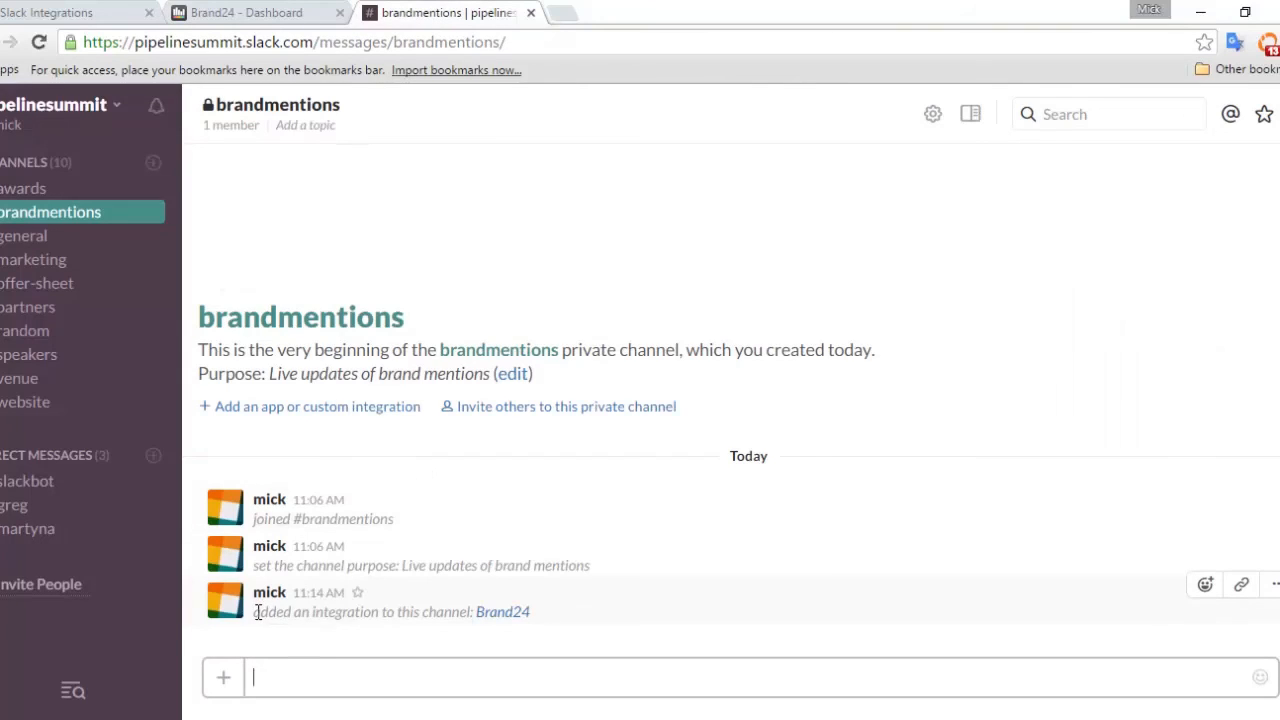
mouse_move(452, 616)
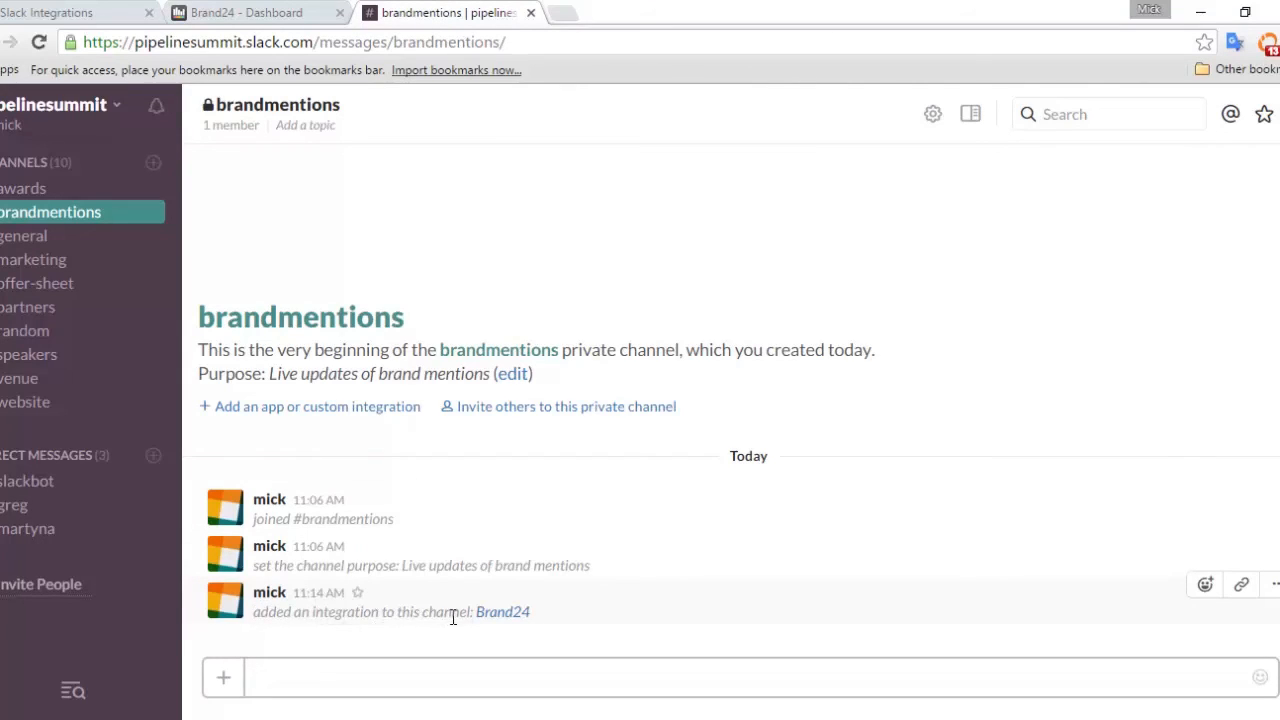
View the brandmentions channel message 'added an integration to this channel: Brand24'
left_click(700, 676)
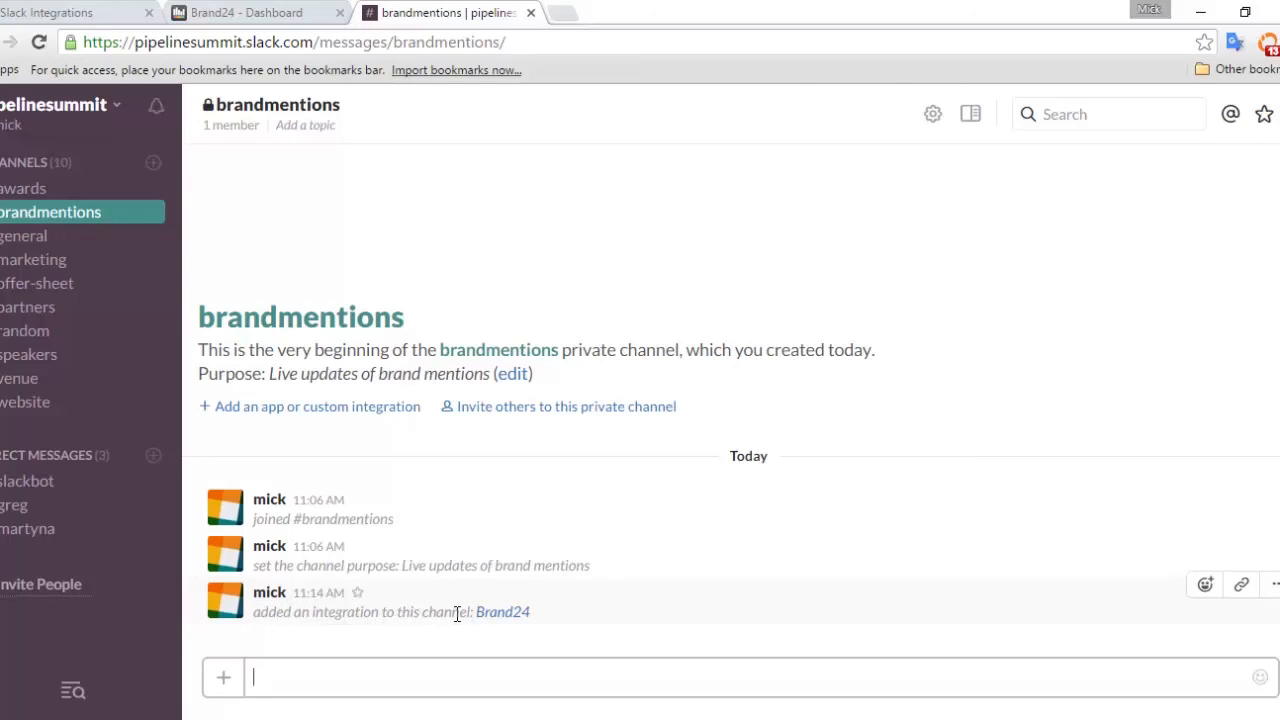